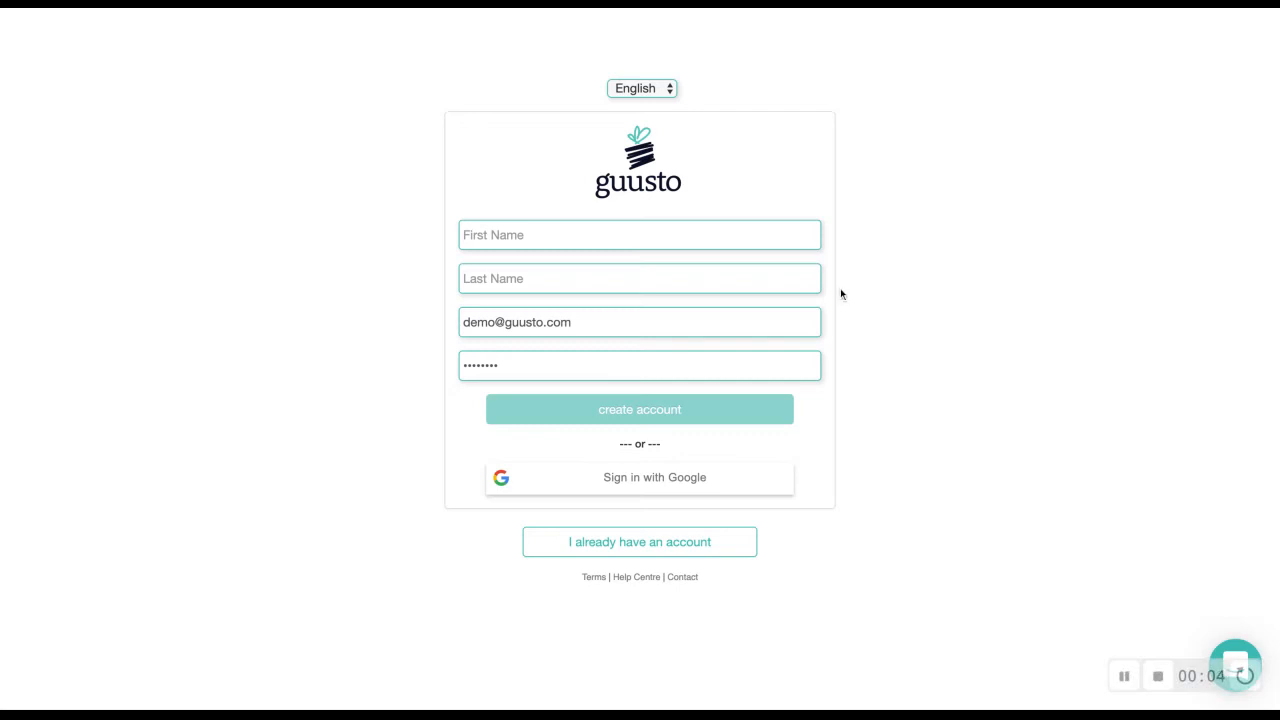
{"action": "mouse_move", "coordinate": [885, 394]}
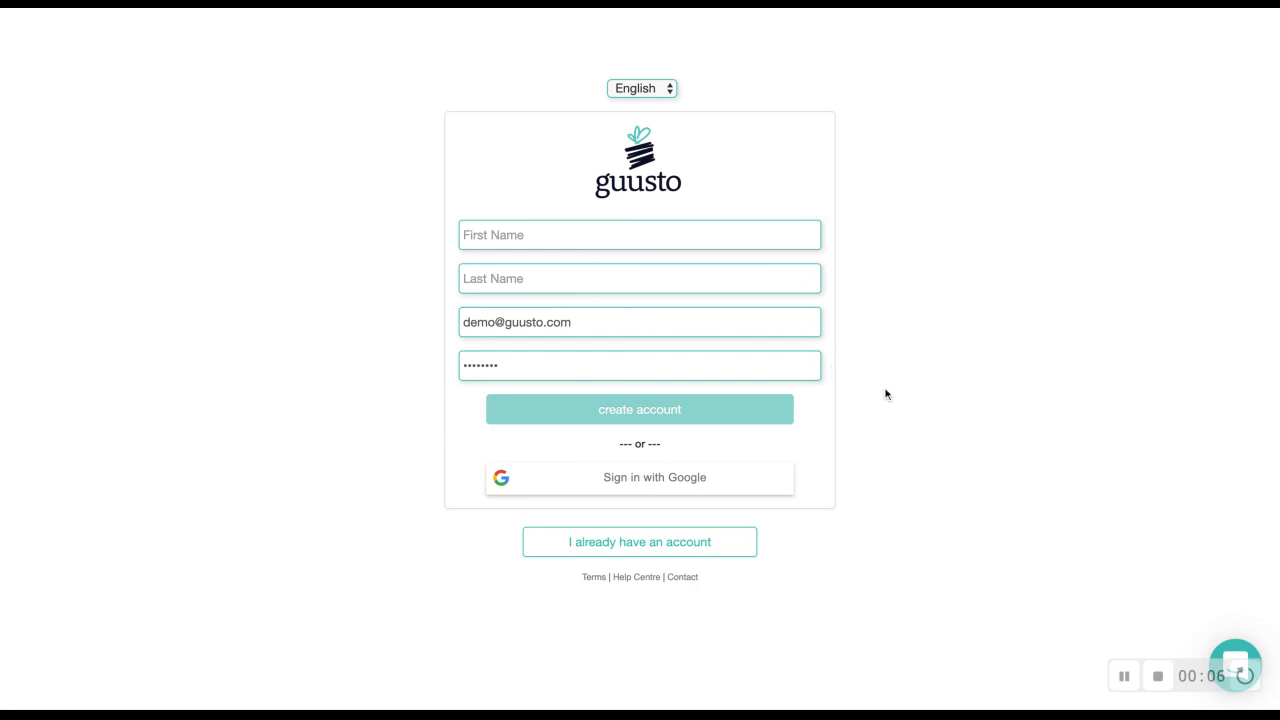
Sign in to the existing demo account with the pre-filled email and password
{"action": "left_click", "coordinate": [639, 541]}
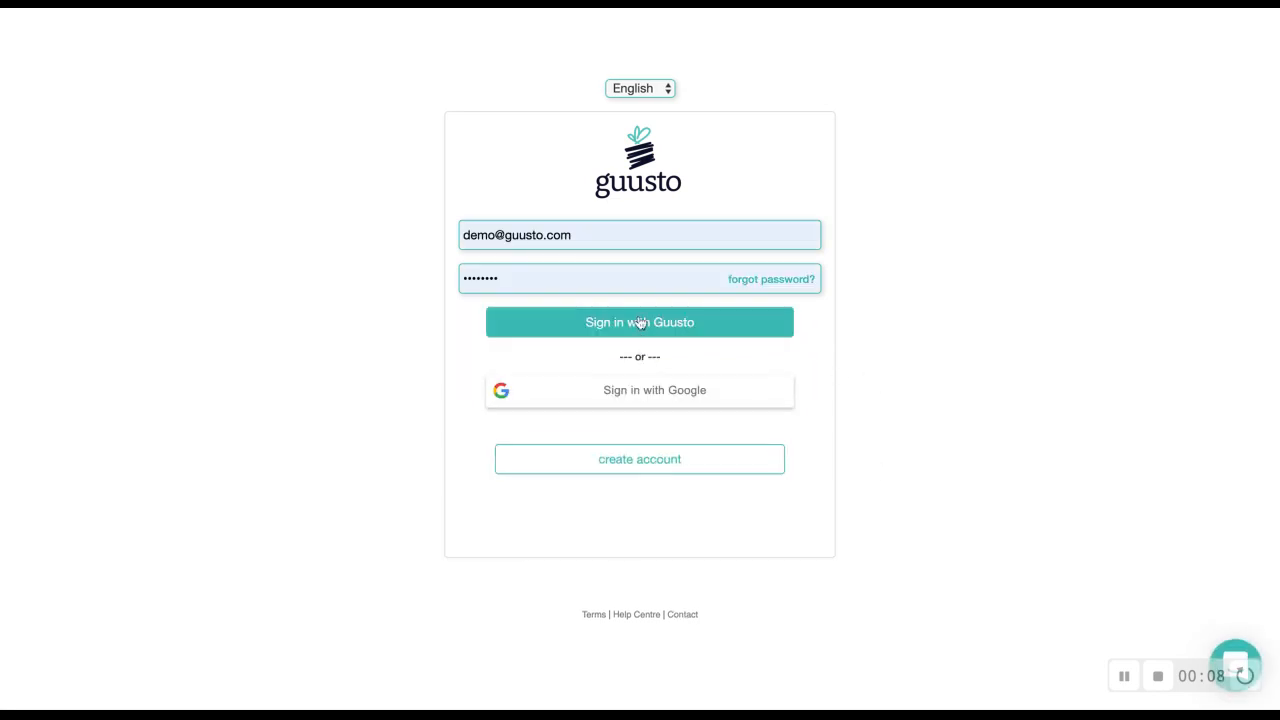
{"action": "left_click", "coordinate": [639, 322]}
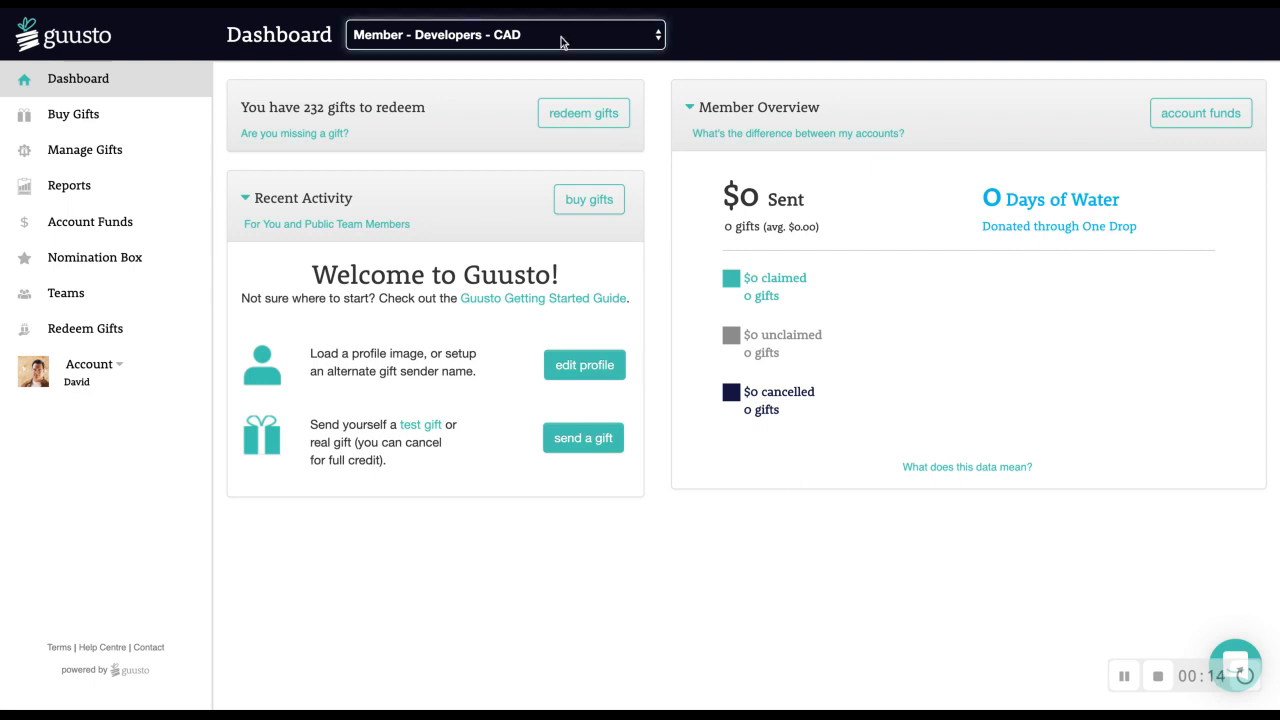
Switch to the Member - Human Resources Team - CAD account and expand Account options
{"action": "left_click", "coordinate": [504, 34]}
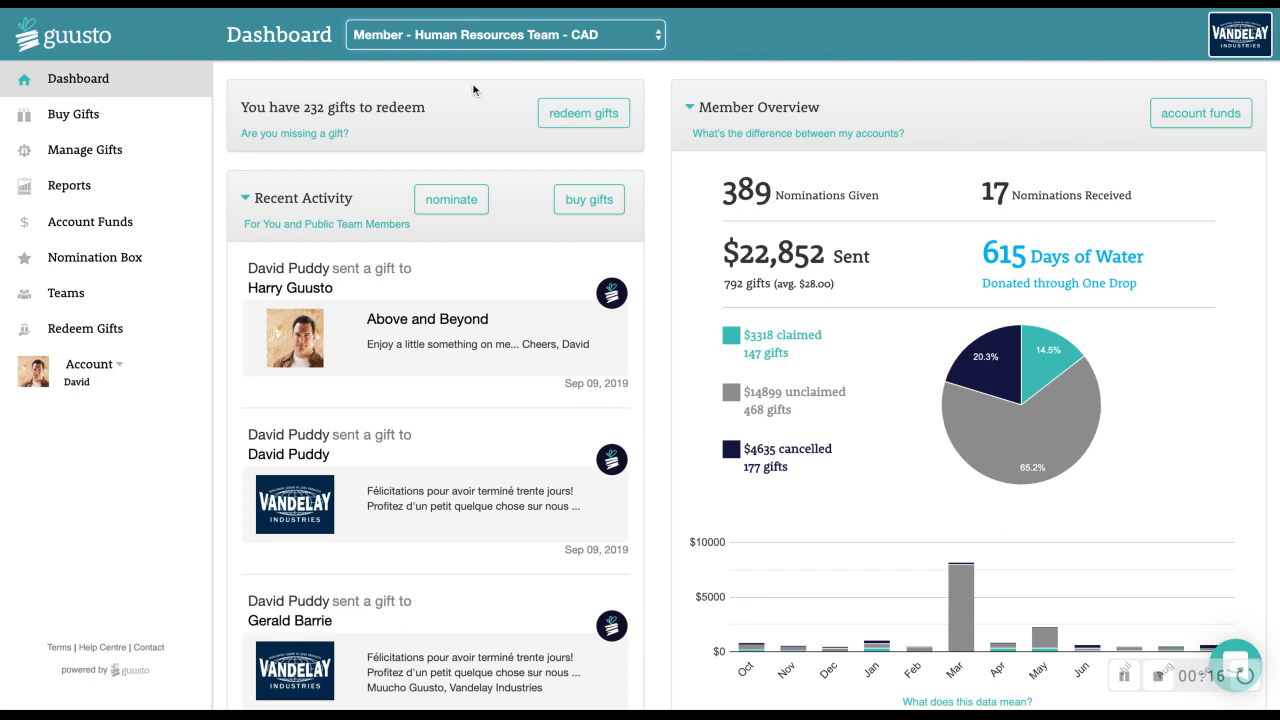
{"action": "mouse_move", "coordinate": [418, 90]}
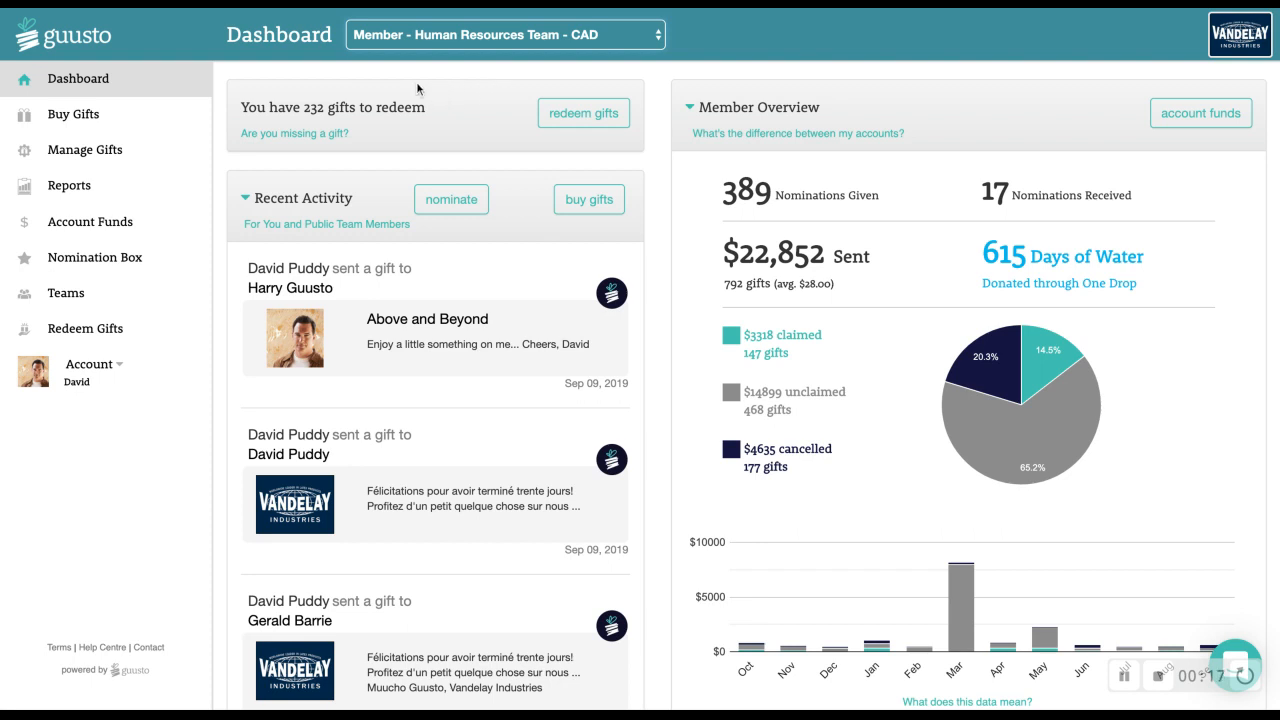
{"action": "mouse_move", "coordinate": [364, 158]}
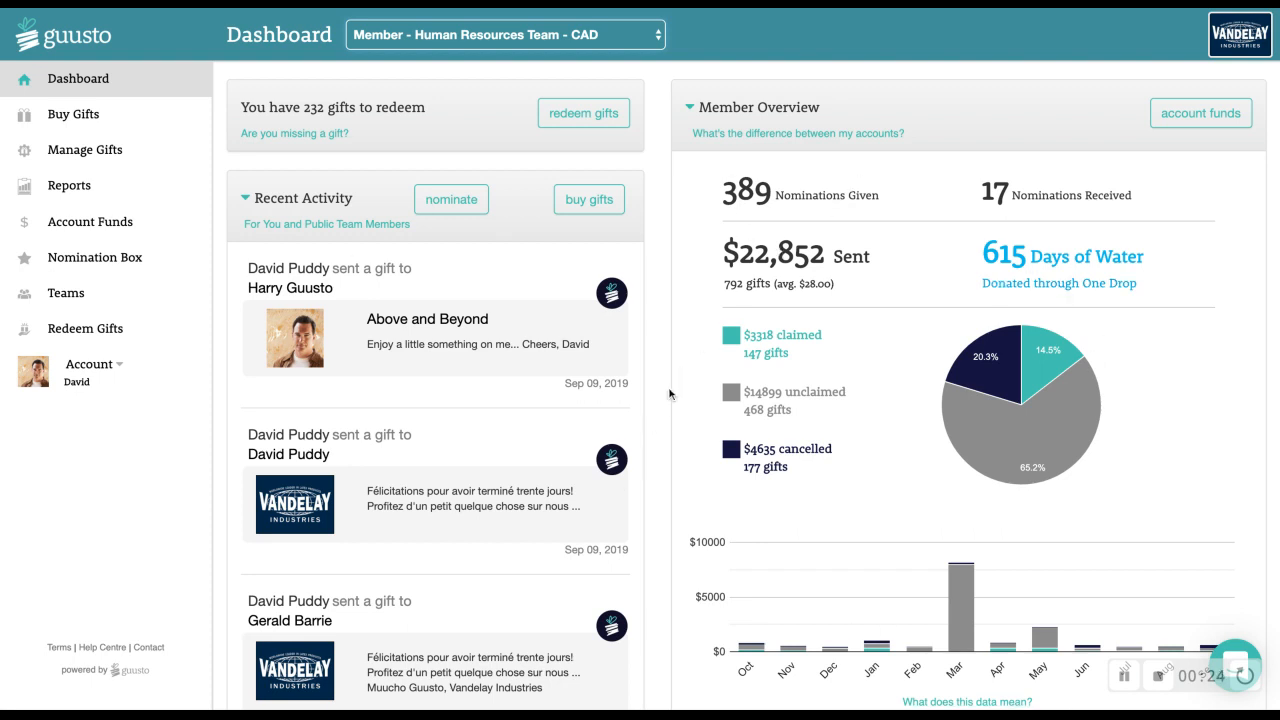
{"action": "left_click", "coordinate": [90, 370]}
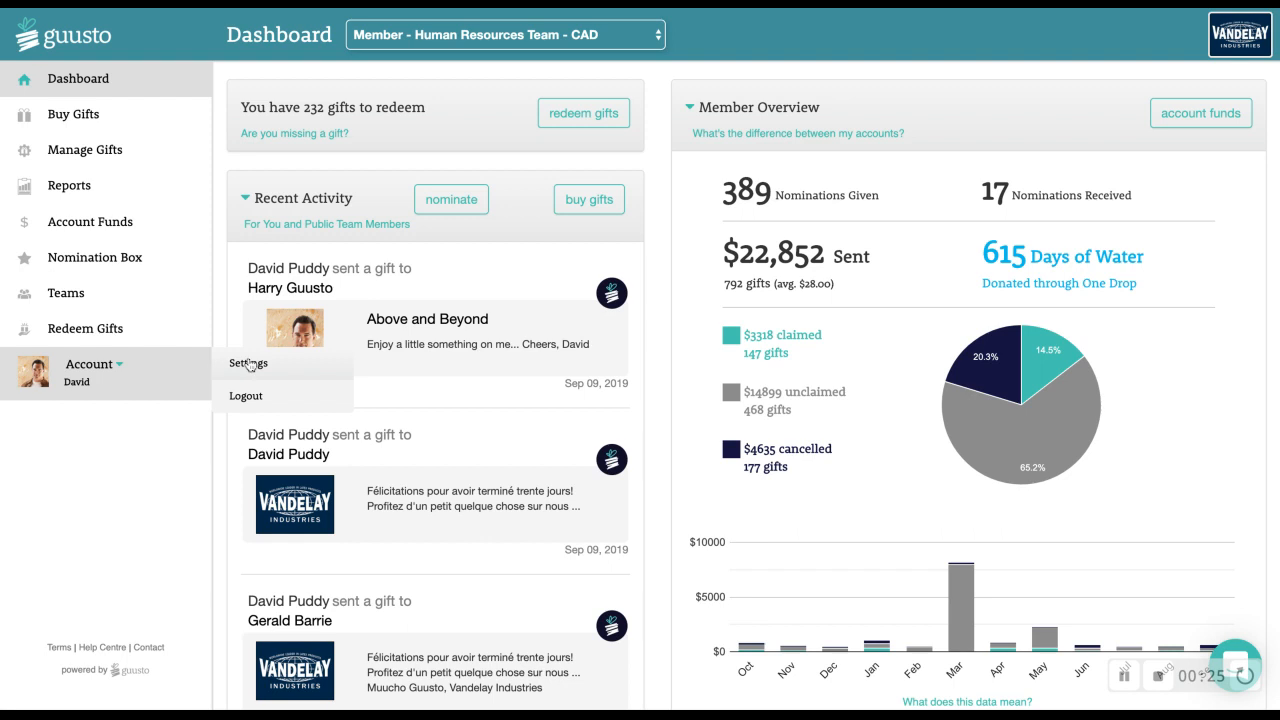
Set alternate name 'Demo', enable it as gift sender, and update settings
{"action": "left_click", "coordinate": [247, 363]}
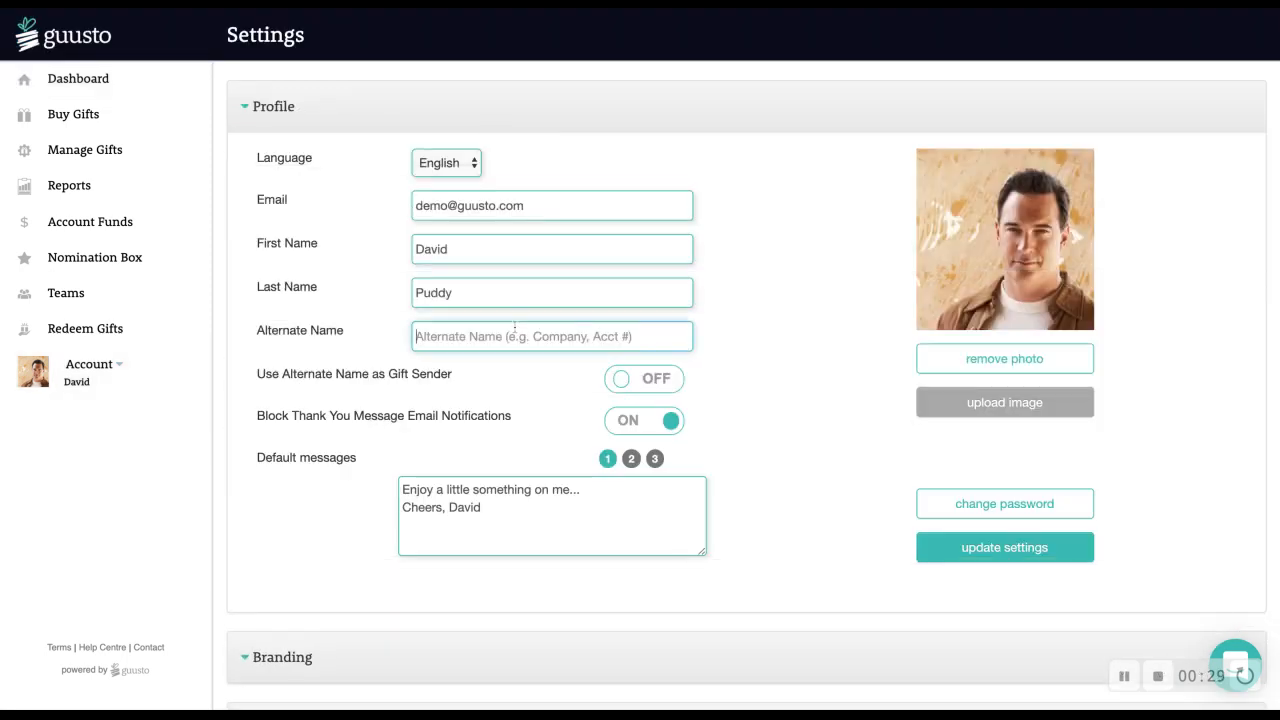
{"action": "type", "text": "Demo"}
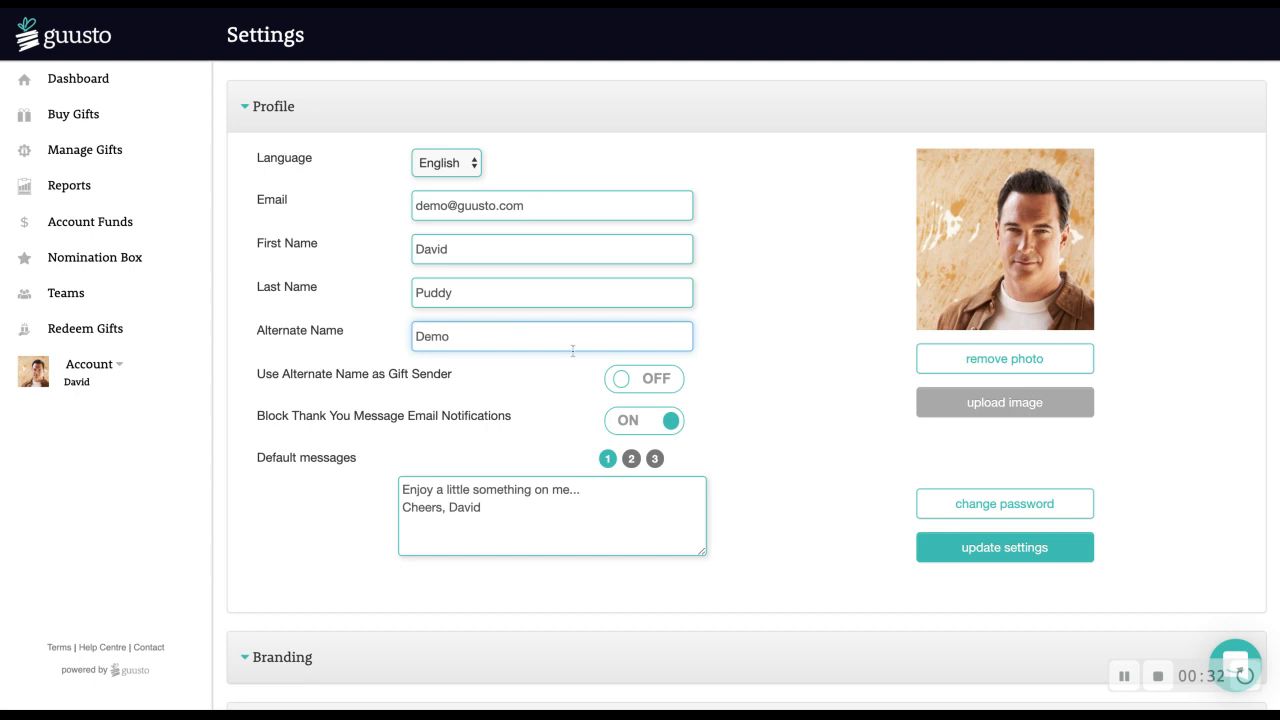
{"action": "left_click", "coordinate": [643, 379]}
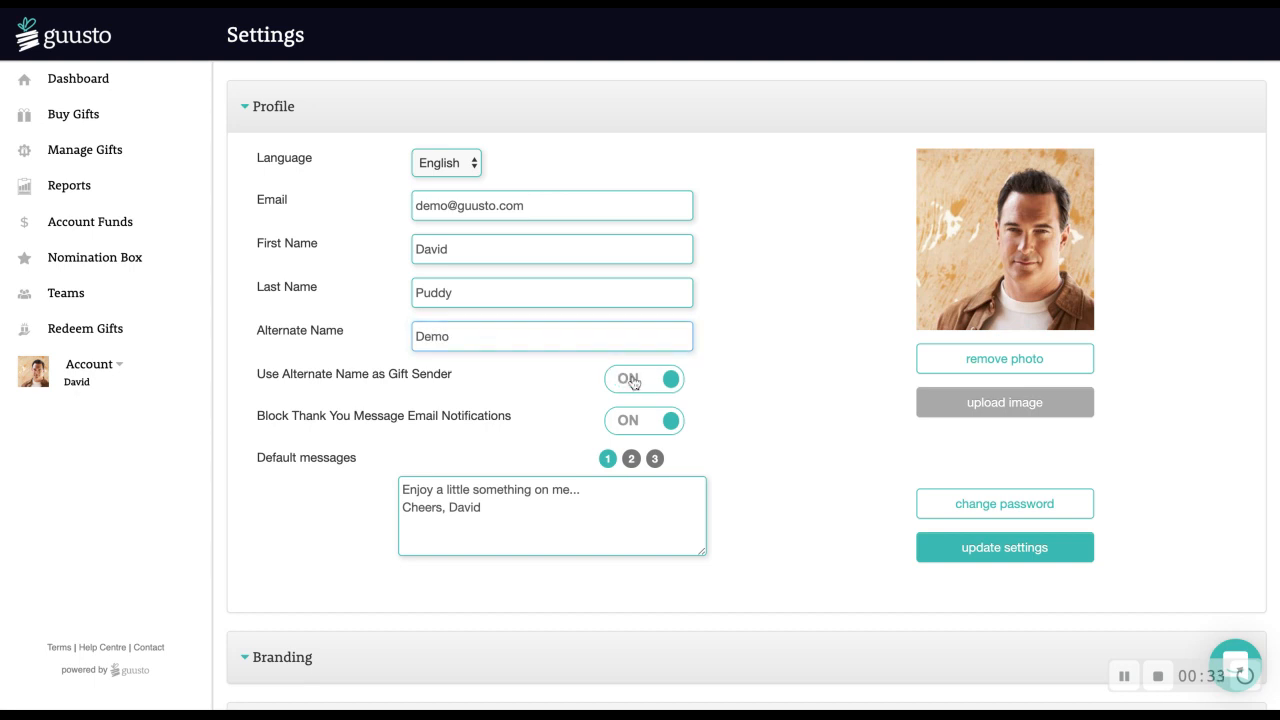
{"action": "mouse_move", "coordinate": [493, 466]}
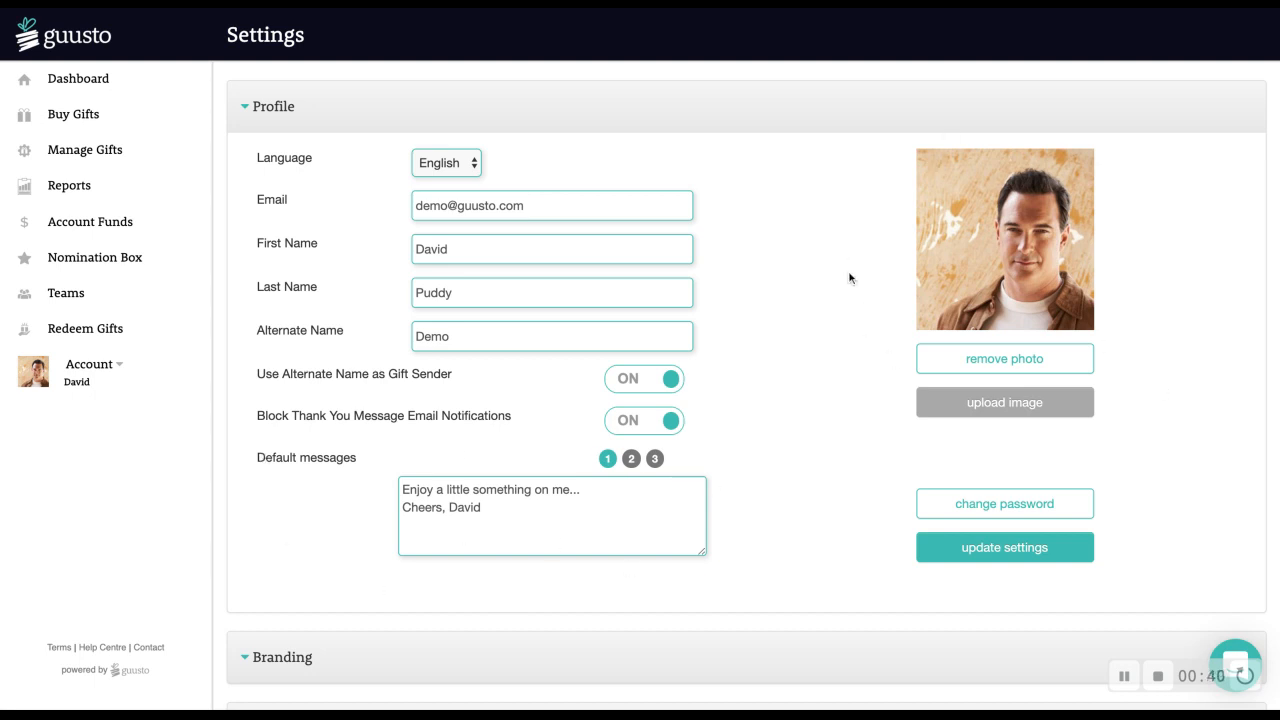
{"action": "left_click", "coordinate": [274, 106]}
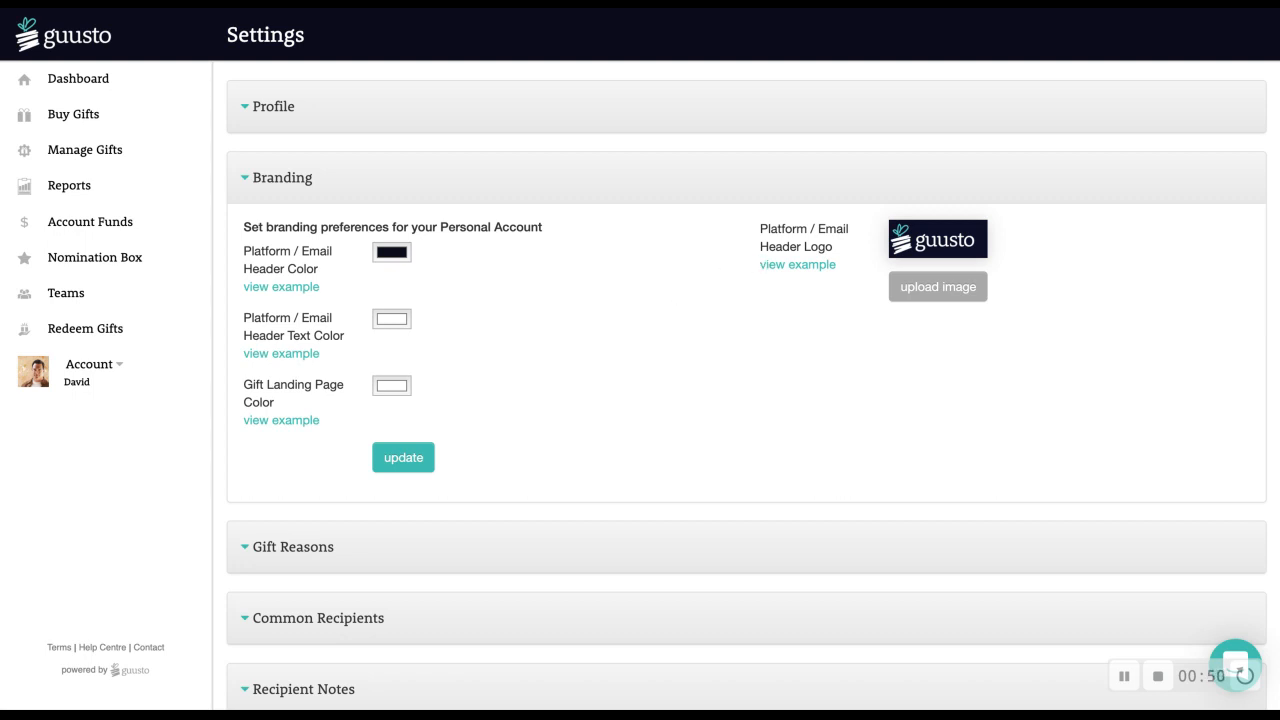
Collapse Branding and expand Gift Reasons to show the five personal reasons
{"action": "left_click", "coordinate": [282, 177]}
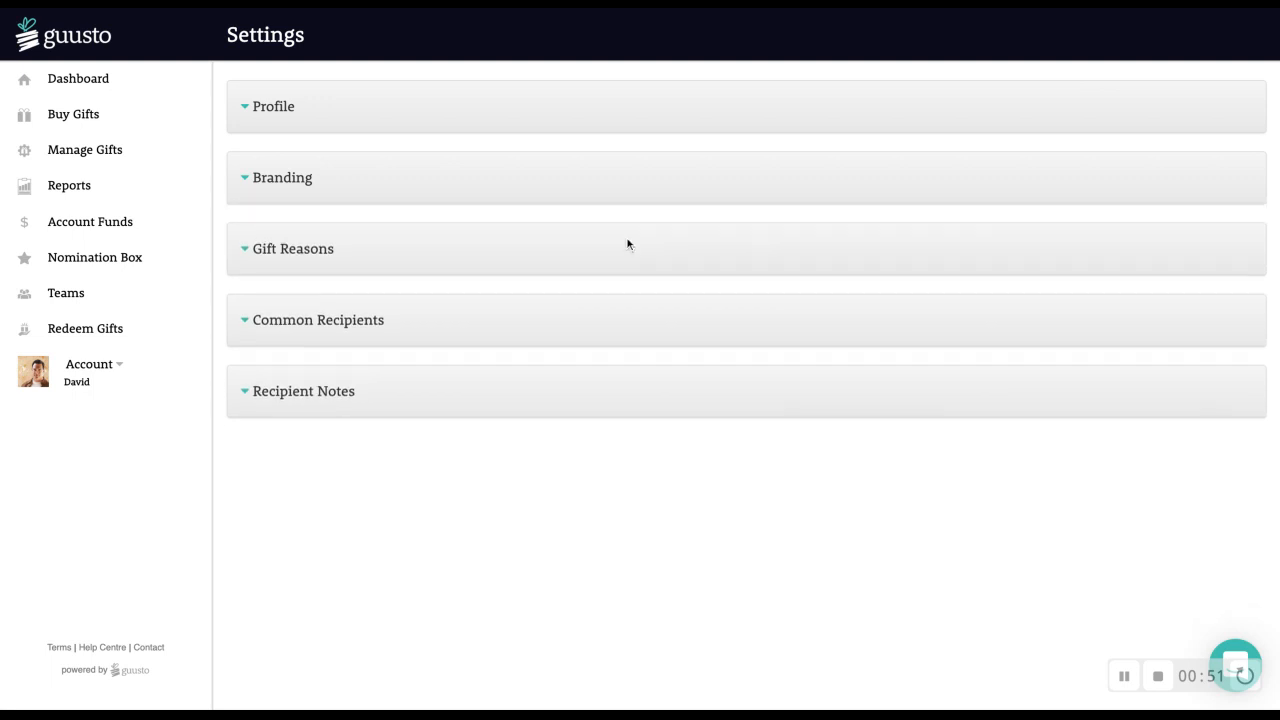
{"action": "left_click", "coordinate": [293, 248]}
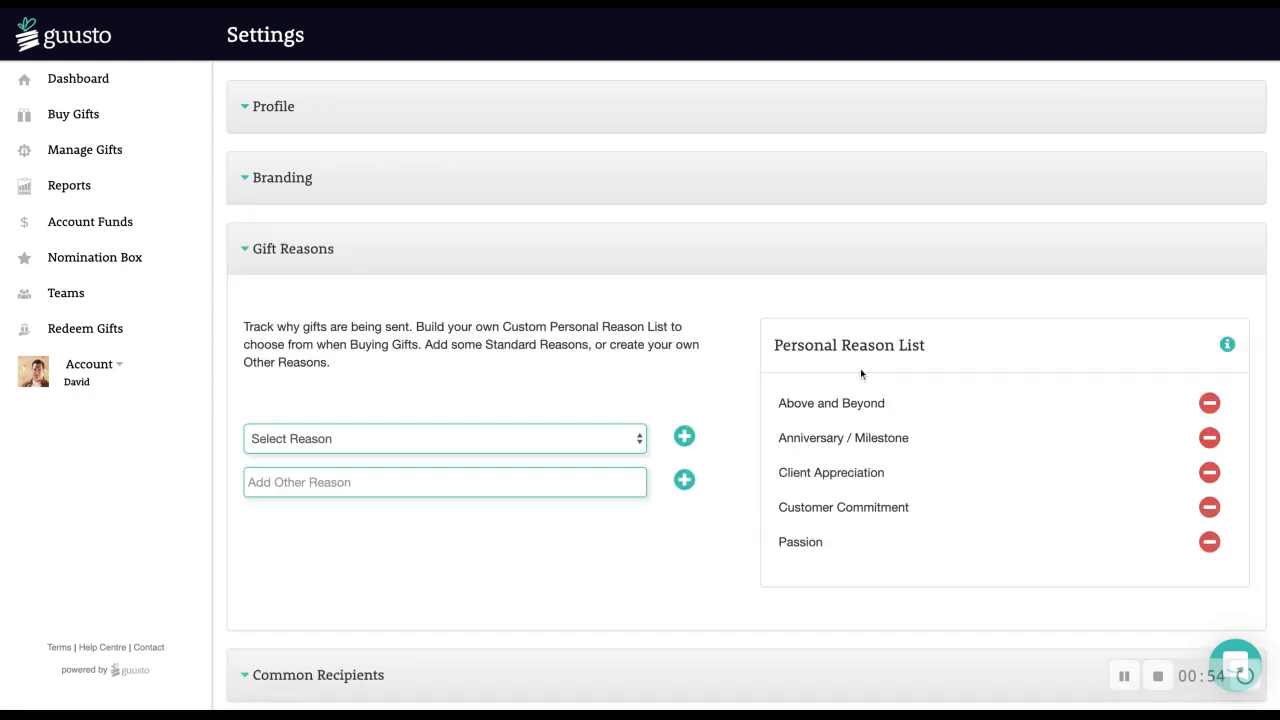
{"action": "mouse_move", "coordinate": [759, 396]}
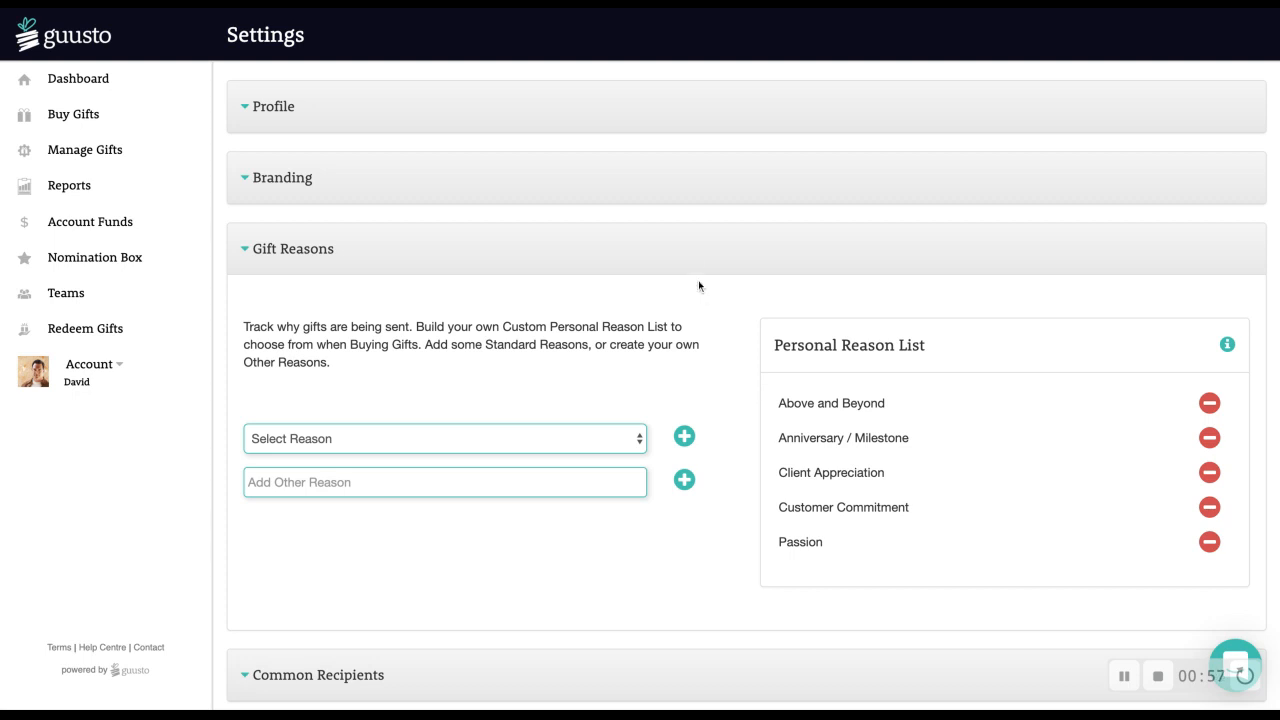
{"action": "left_click", "coordinate": [318, 248]}
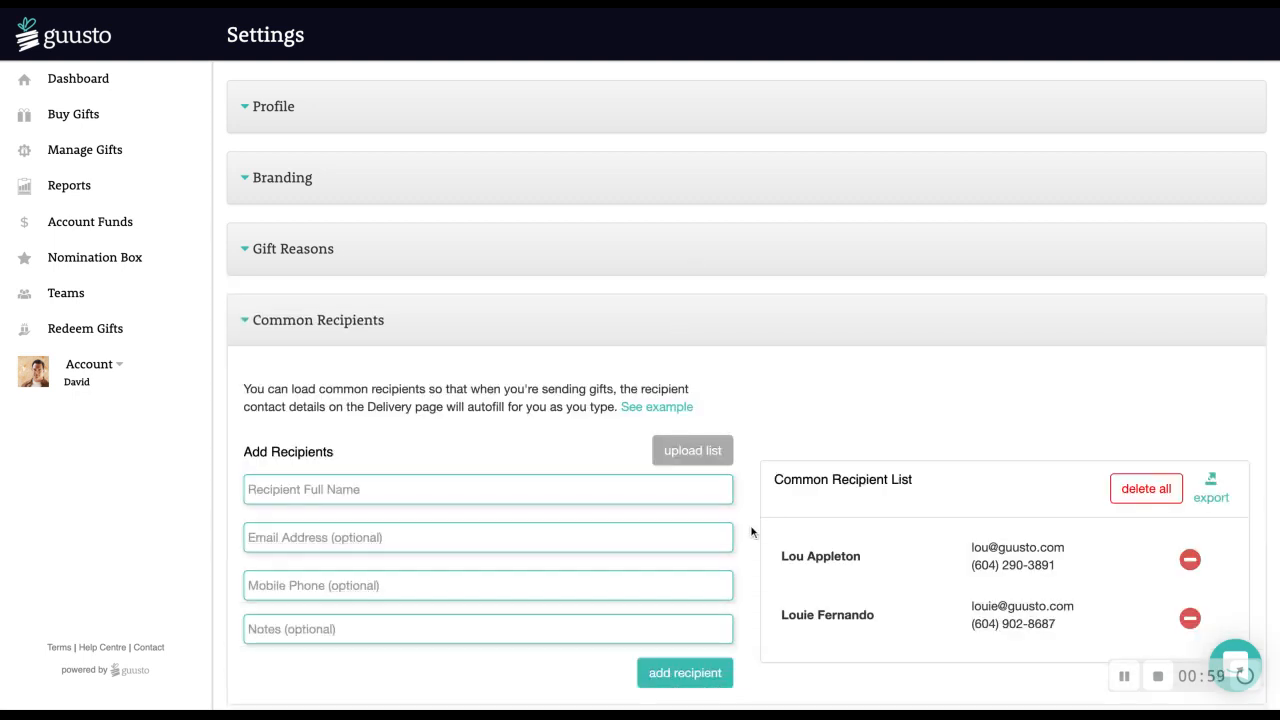
{"action": "scroll", "scroll_direction": "down", "scroll_amount": 3}
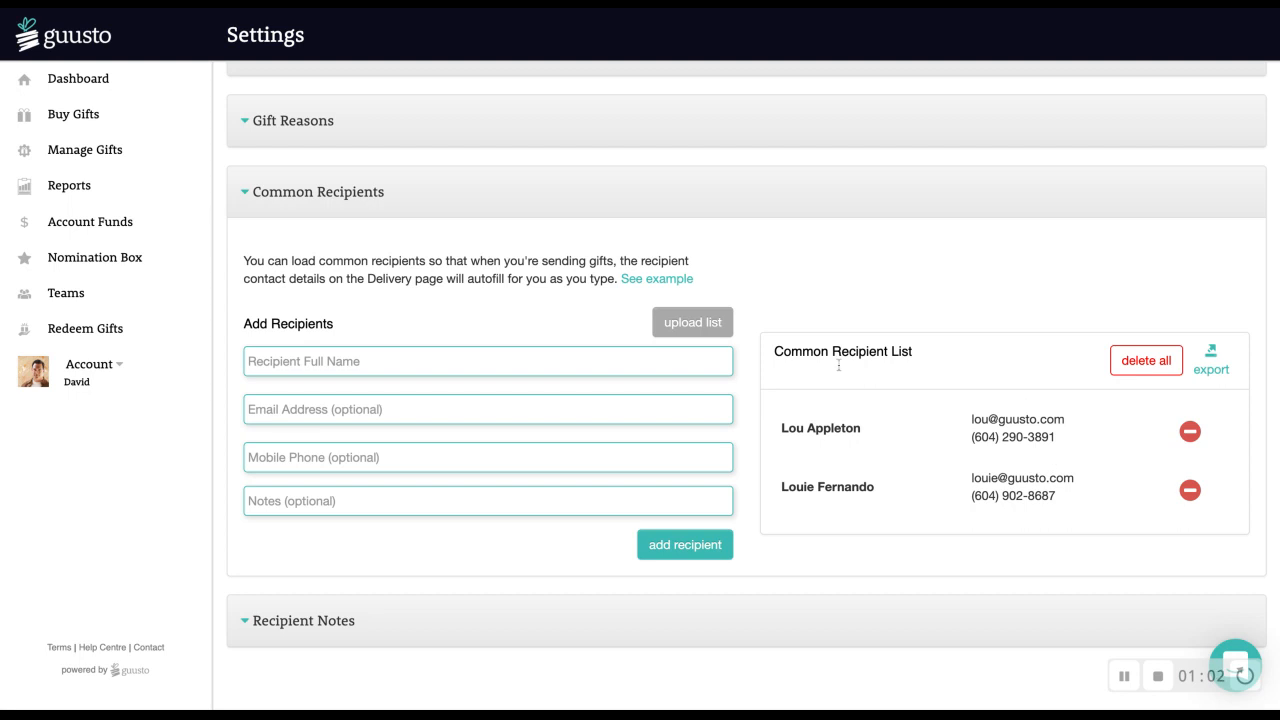
{"action": "mouse_move", "coordinate": [656, 278]}
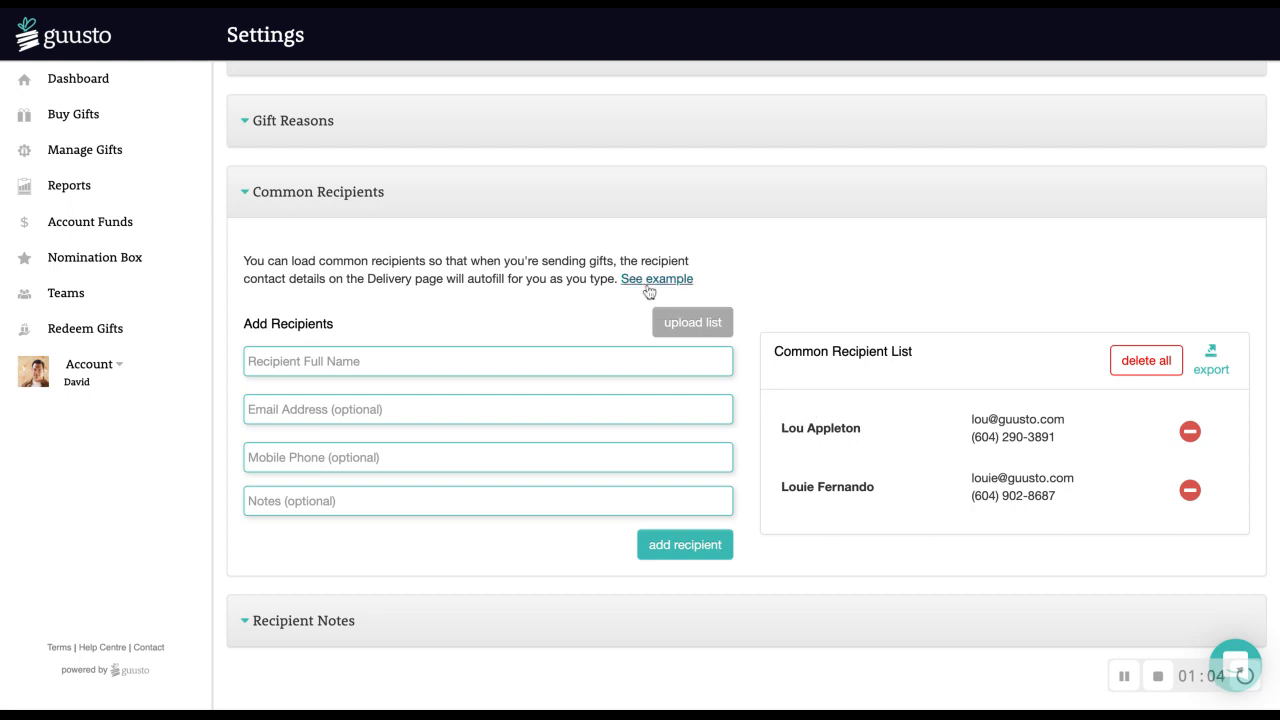
{"action": "left_click", "coordinate": [656, 278]}
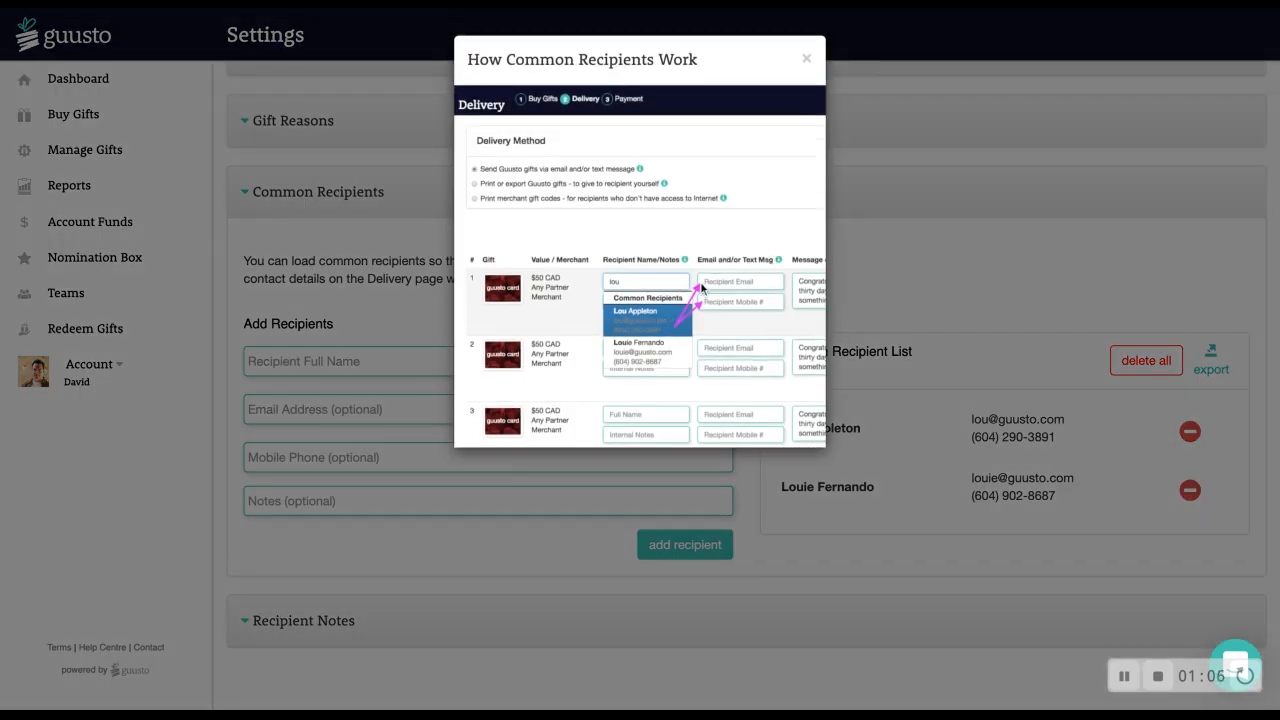
{"action": "left_click", "coordinate": [806, 58]}
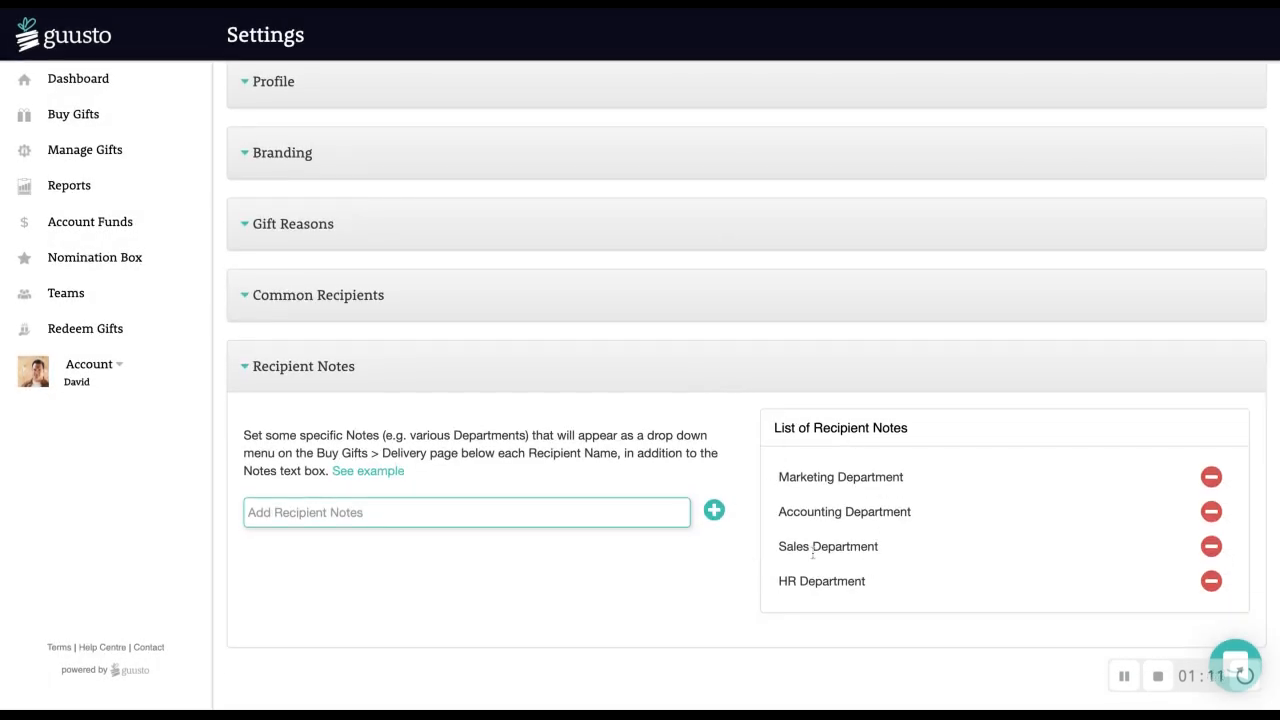
{"action": "mouse_move", "coordinate": [747, 480]}
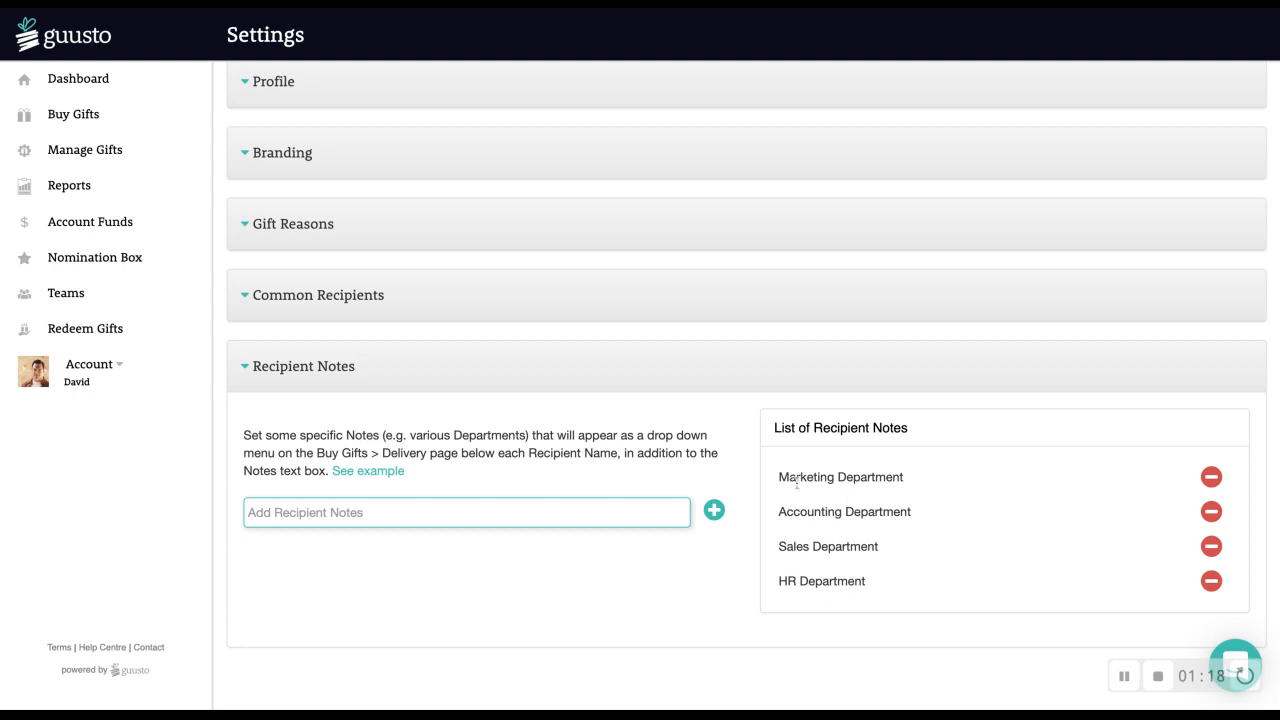
{"action": "mouse_move", "coordinate": [783, 595]}
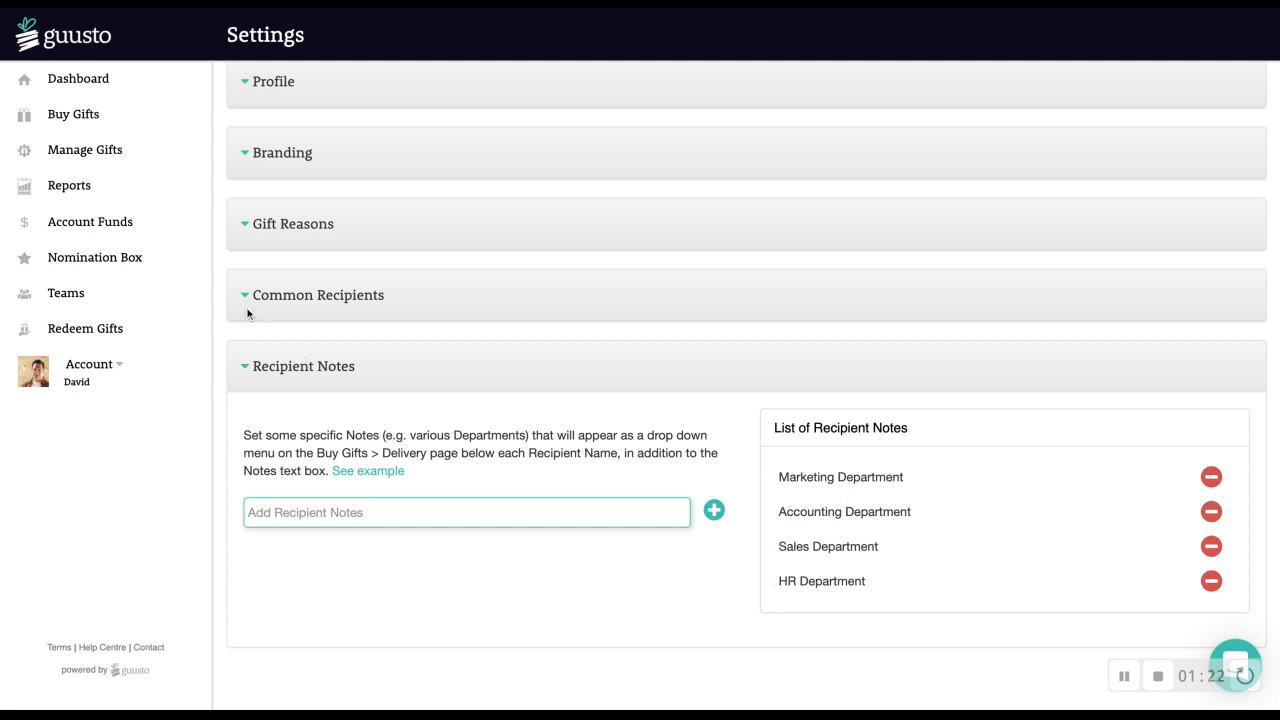
Open Account Funds for Member - Developers - CAD, showing $230 balance and $100 limit
{"action": "left_click", "coordinate": [89, 221]}
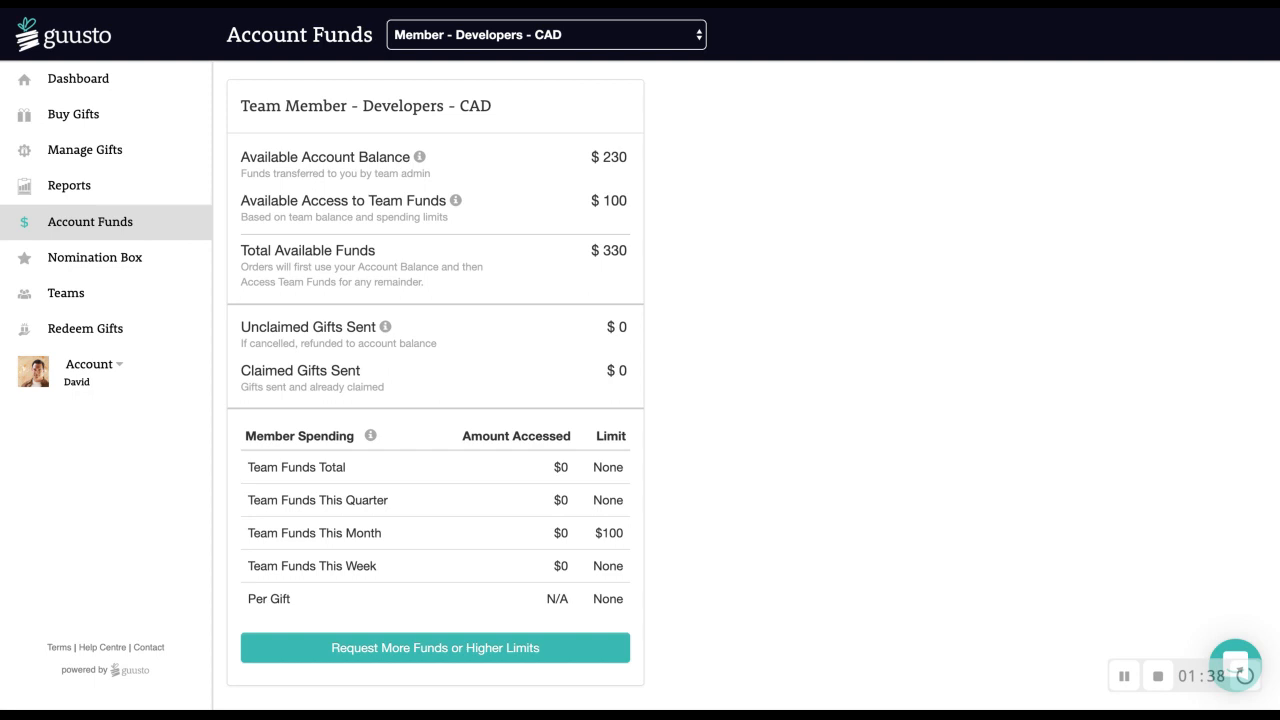
{"action": "mouse_move", "coordinate": [641, 279]}
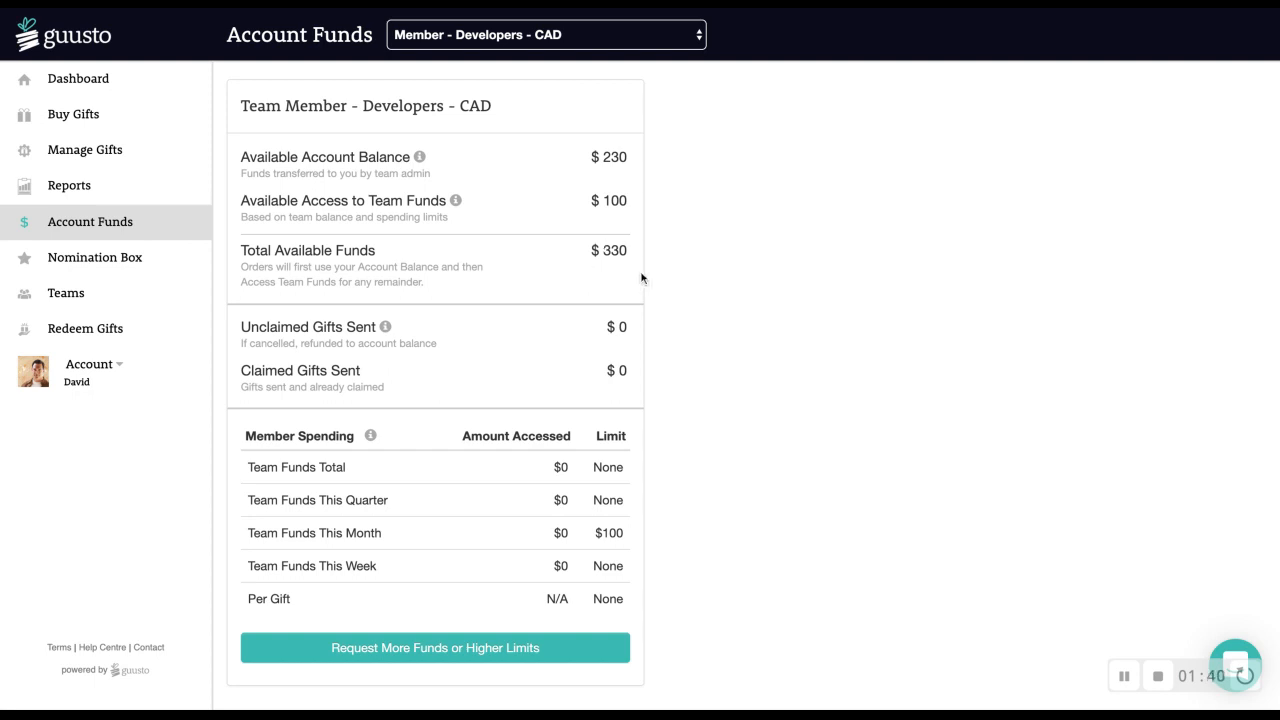
{"action": "mouse_move", "coordinate": [636, 261]}
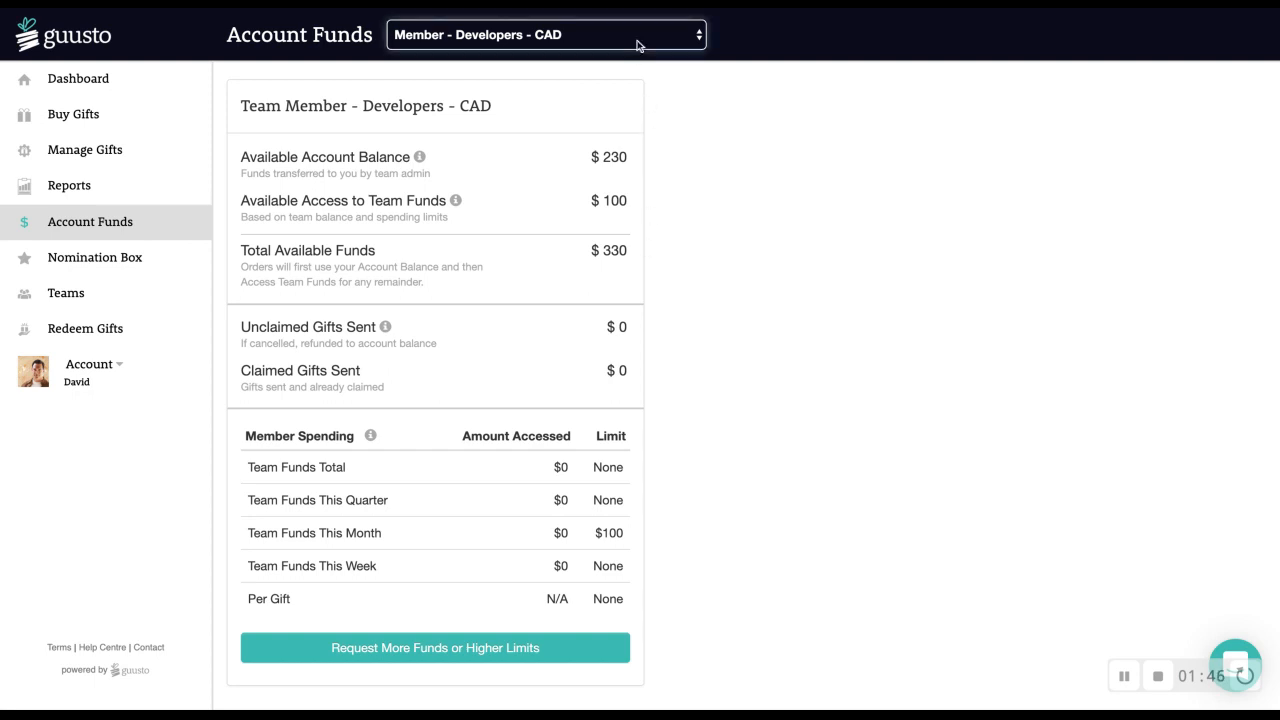
Switch to Personal Account - CAD funds ($501 balance) and open the support chat
{"action": "left_click", "coordinate": [546, 34]}
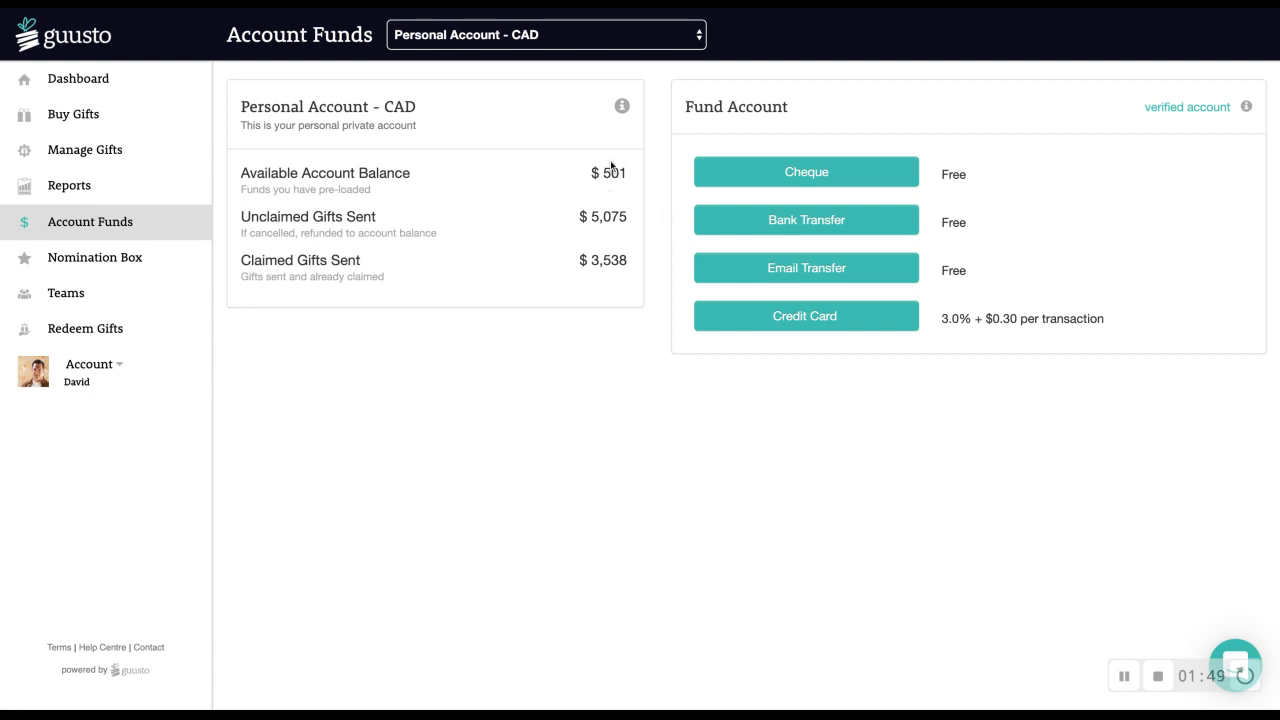
{"action": "mouse_move", "coordinate": [630, 234]}
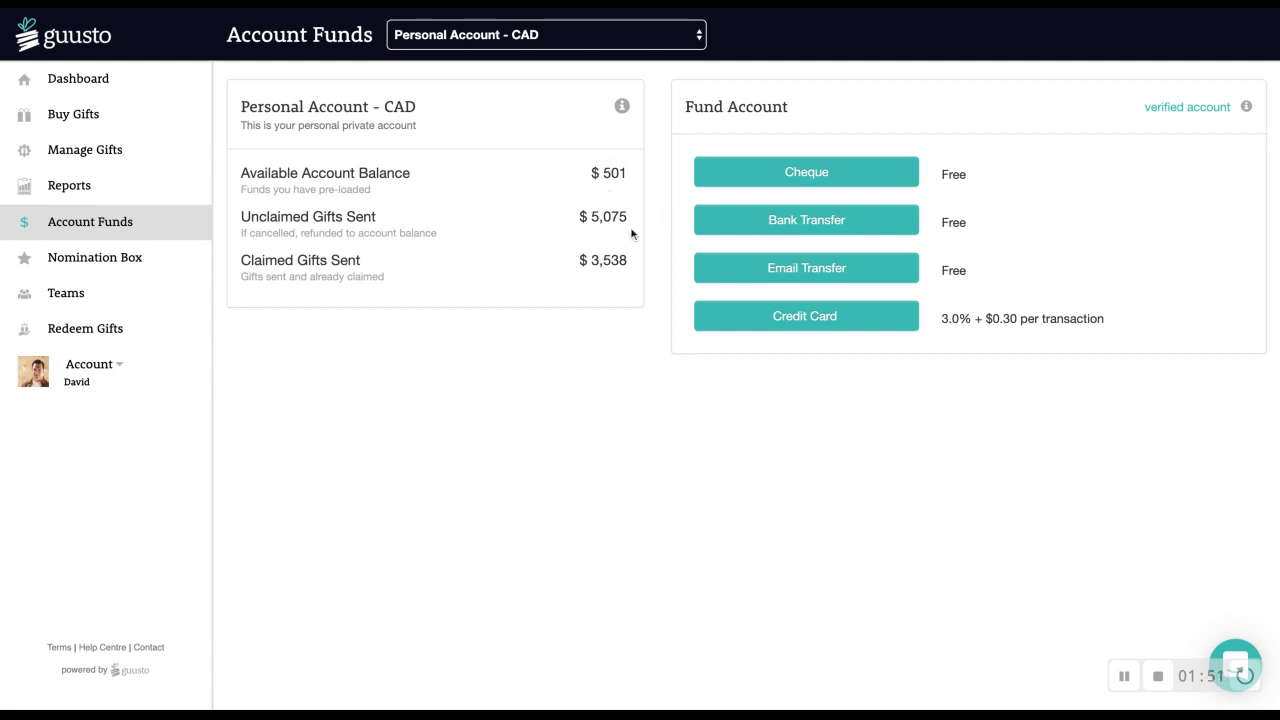
{"action": "mouse_move", "coordinate": [629, 240]}
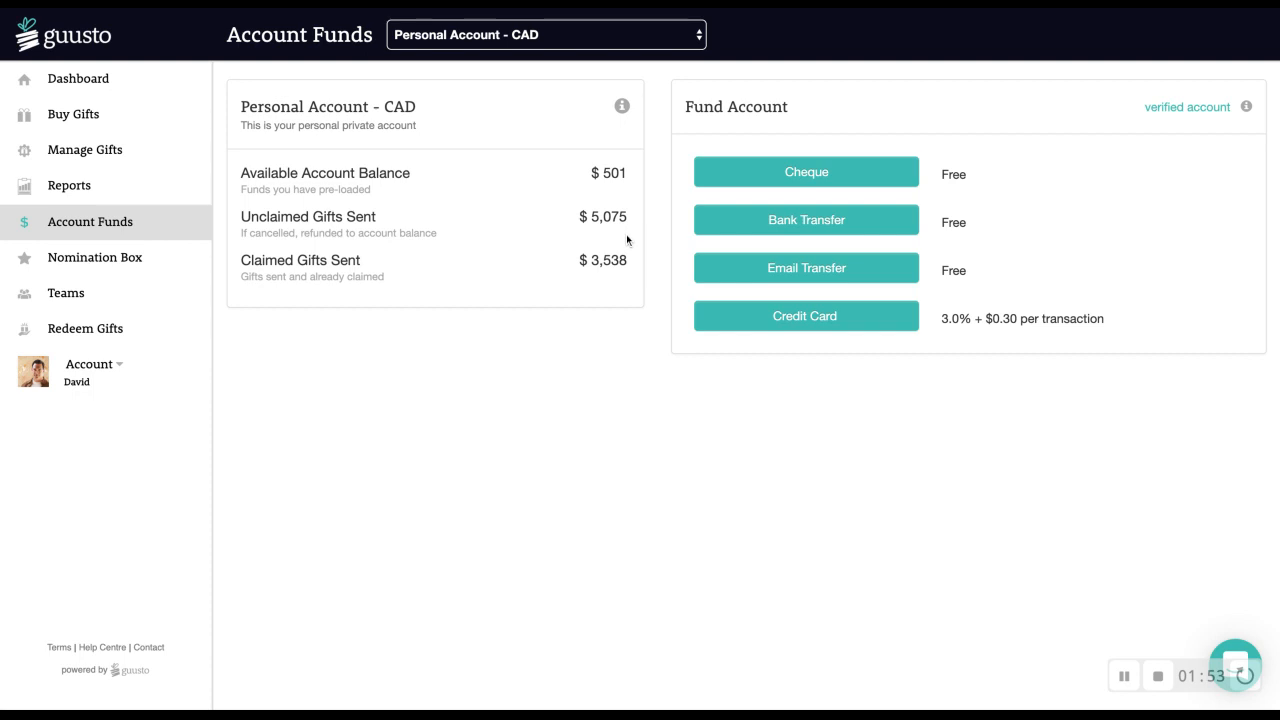
{"action": "mouse_move", "coordinate": [578, 224]}
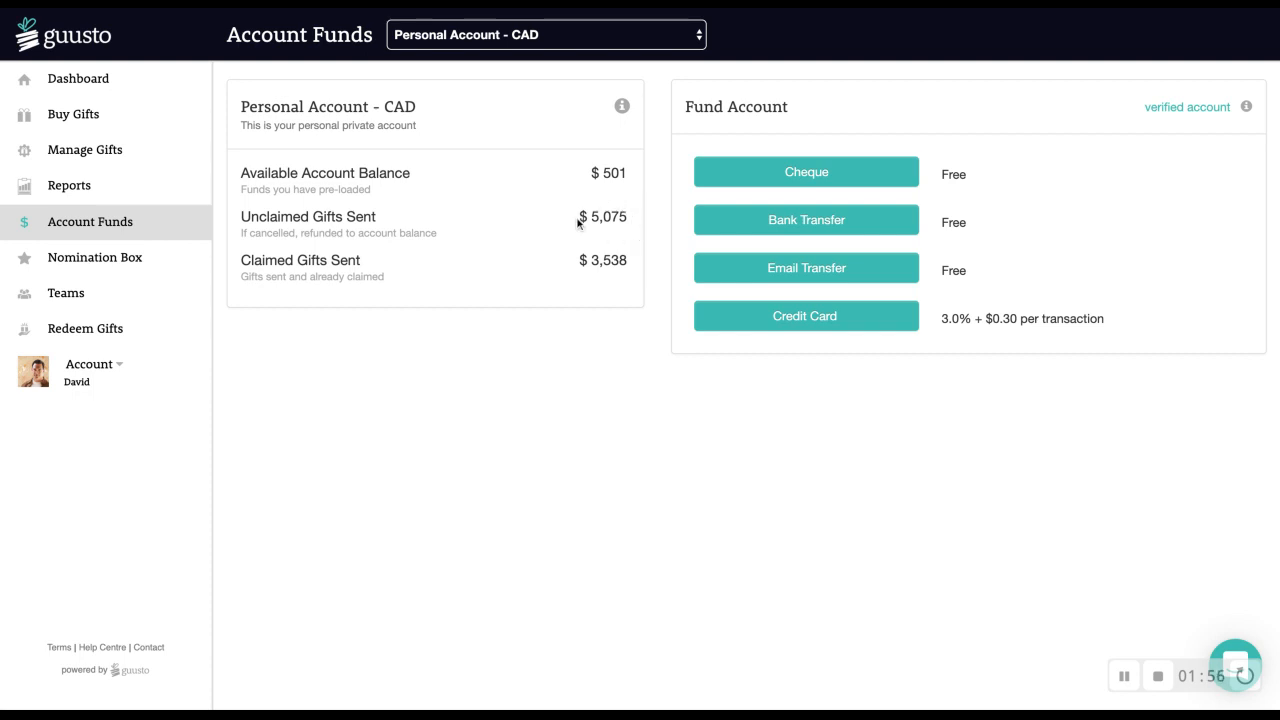
{"action": "mouse_move", "coordinate": [444, 237]}
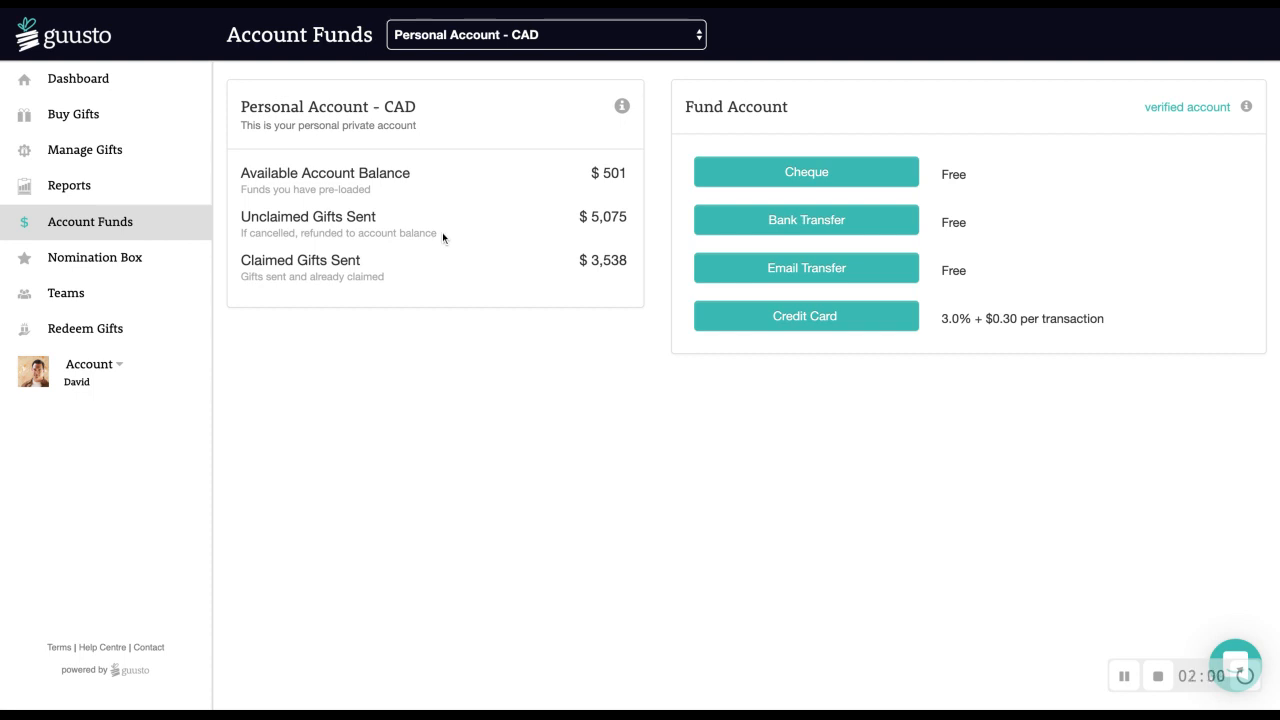
{"action": "mouse_move", "coordinate": [735, 187]}
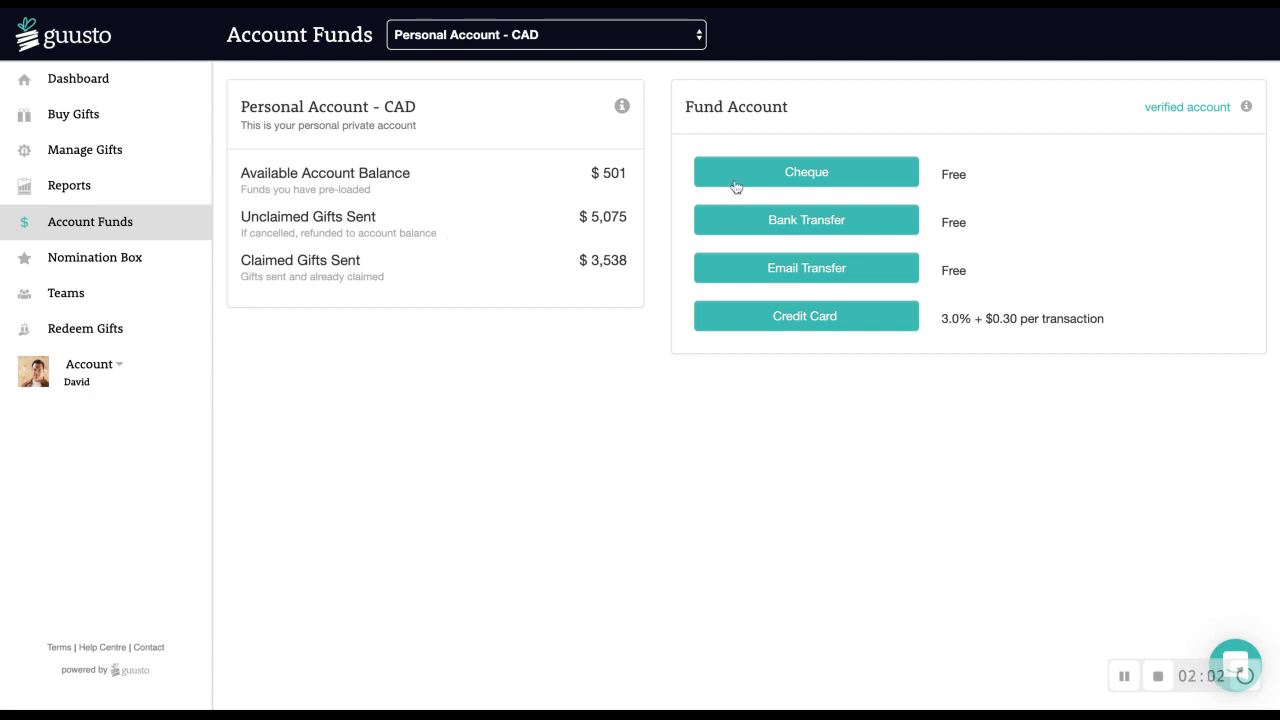
{"action": "mouse_move", "coordinate": [760, 322]}
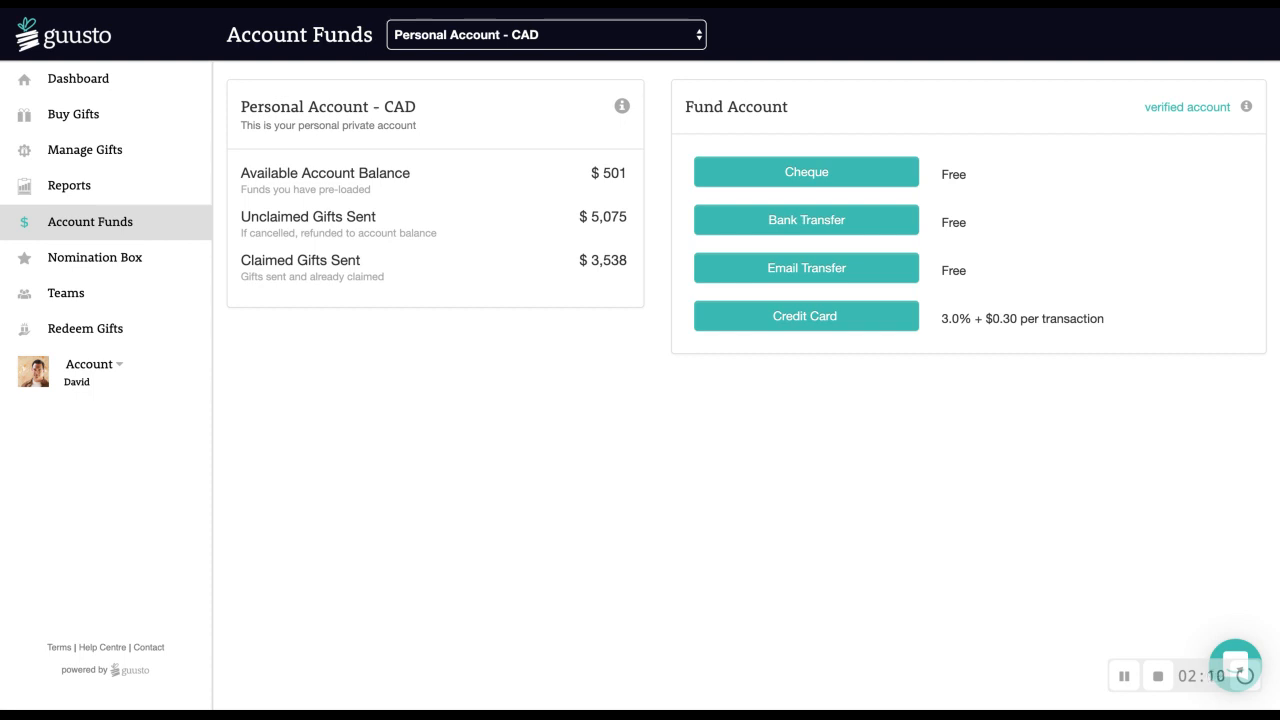
{"action": "mouse_move", "coordinate": [1155, 597]}
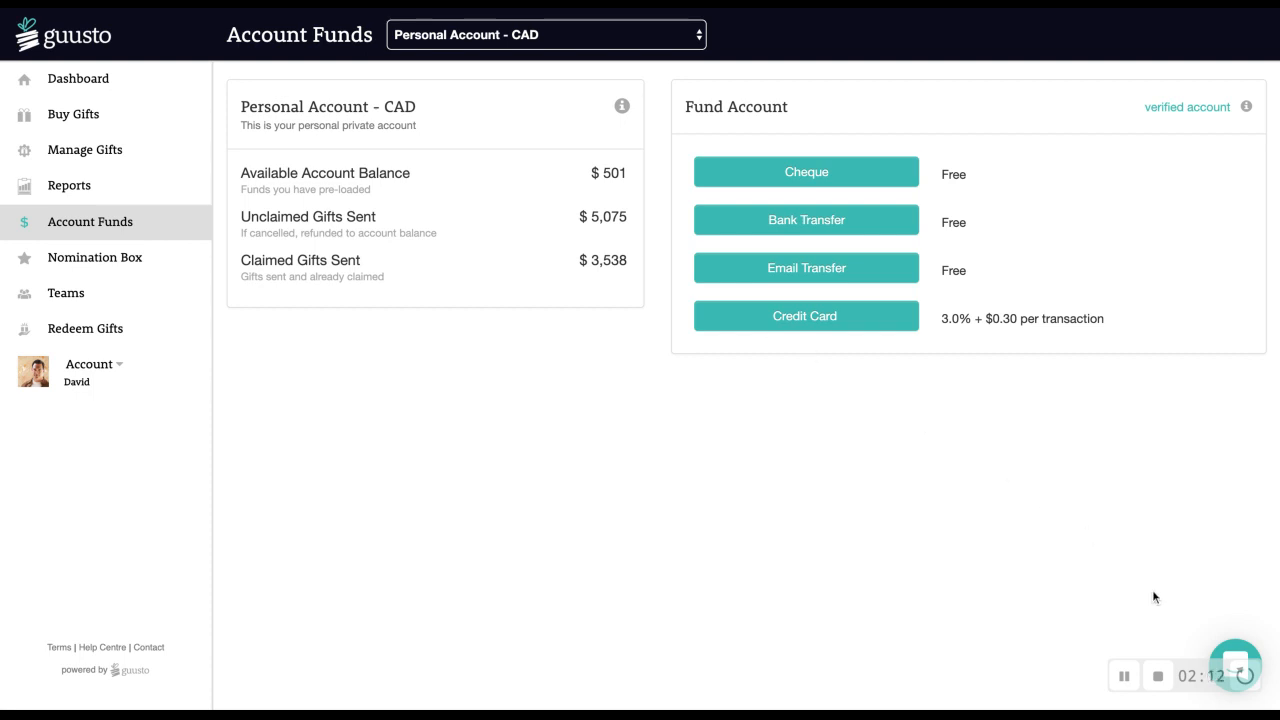
{"action": "left_click", "coordinate": [1235, 665]}
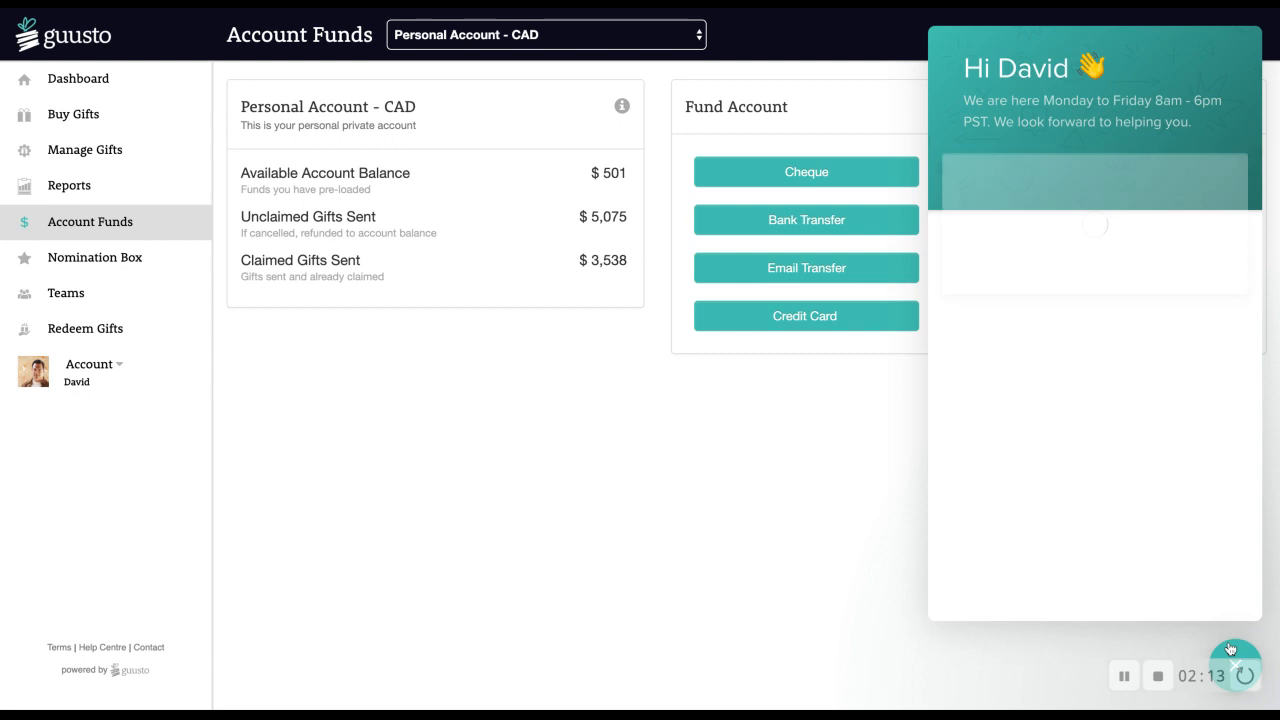